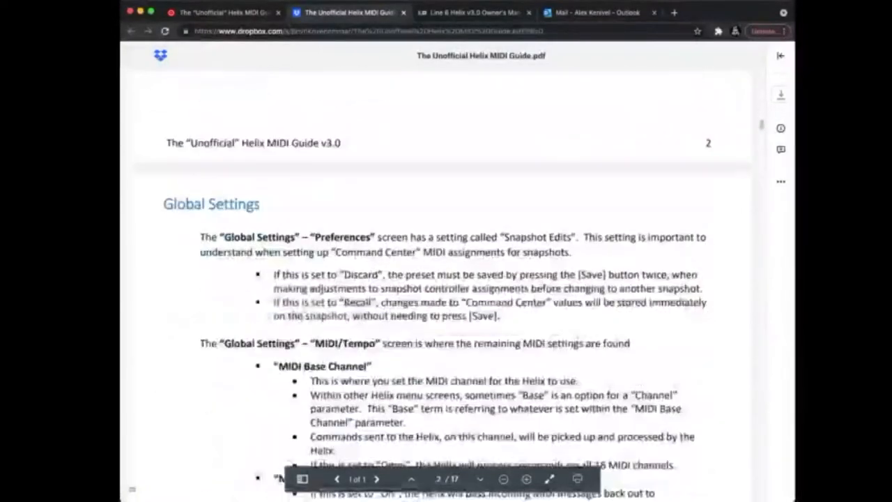
Step: Scroll the MIDI Guide down to the block bypass and parameter control section
scroll("down", 3)
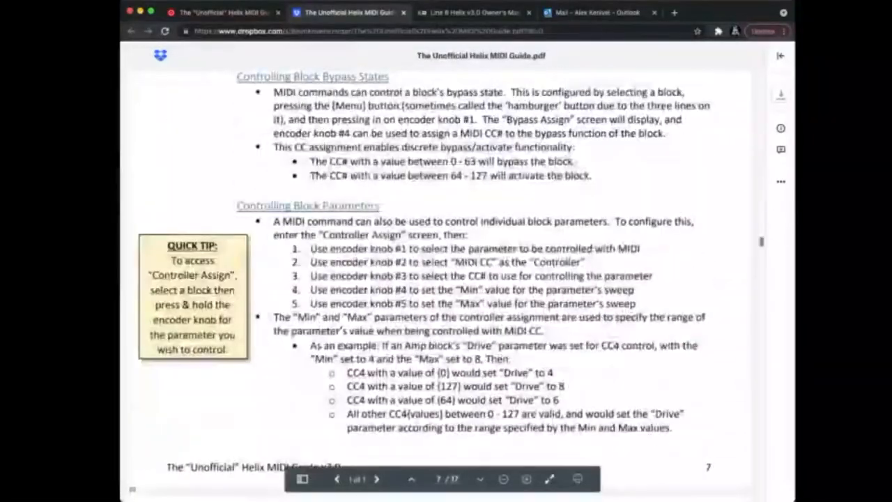
scroll("down", 3)
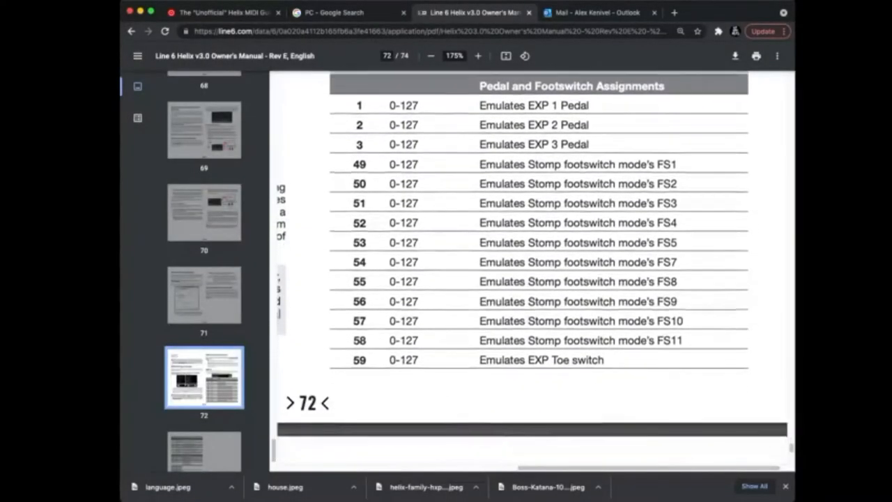
Step: Scroll the Owner's Manual to the Looper and Additional Controls CC tables on page 72
scroll("down", 3)
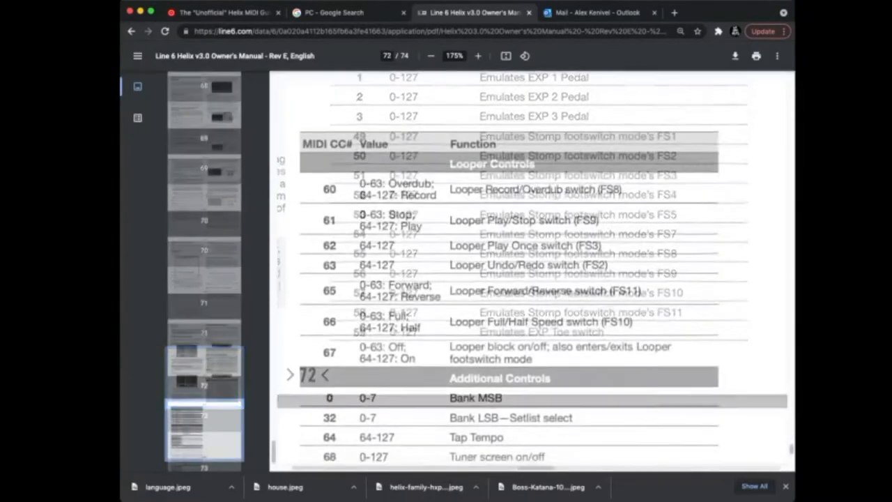
scroll("down", 3)
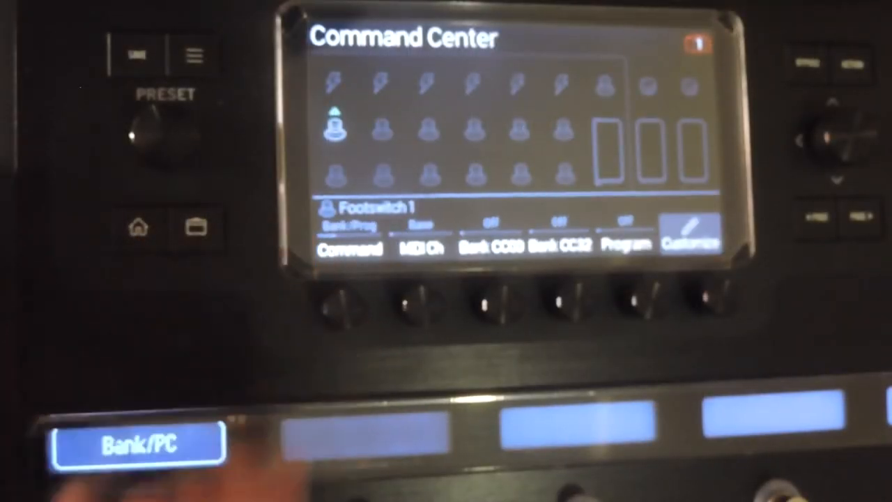
Step: Change Footswitch 1's command from Bank/Prog to MIDI CC
left_click(624, 300)
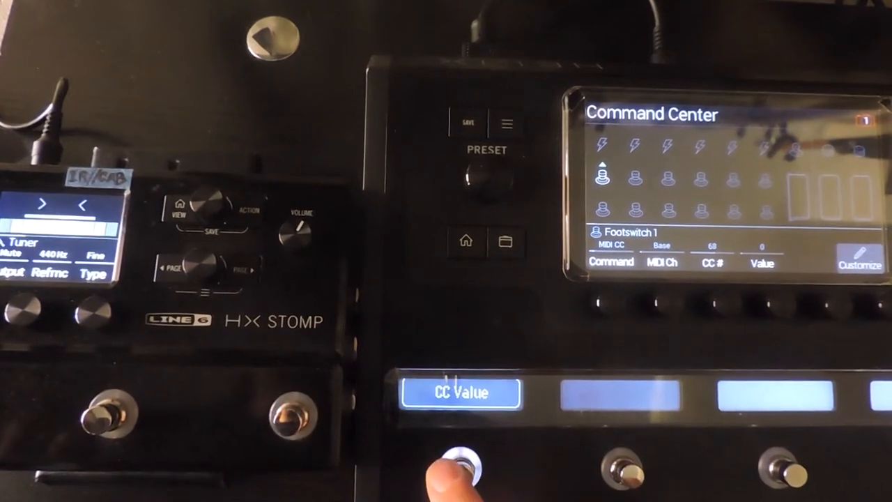
left_click(465, 460)
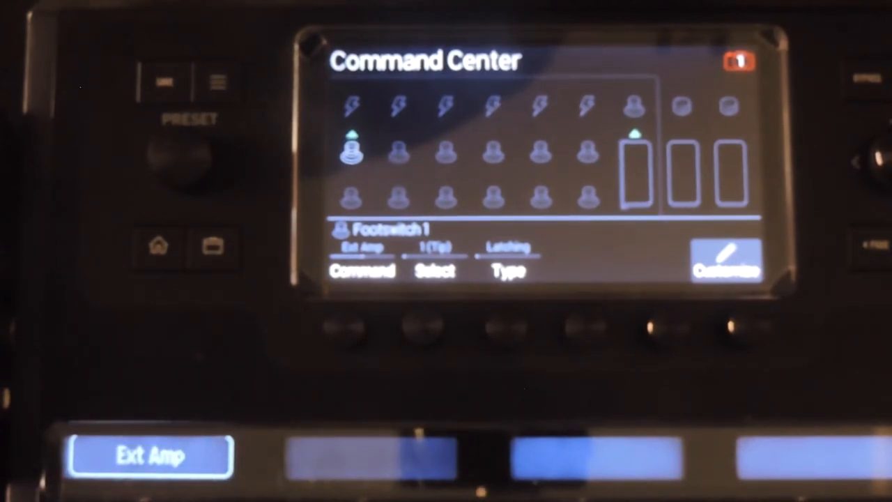
mouse_move(313, 327)
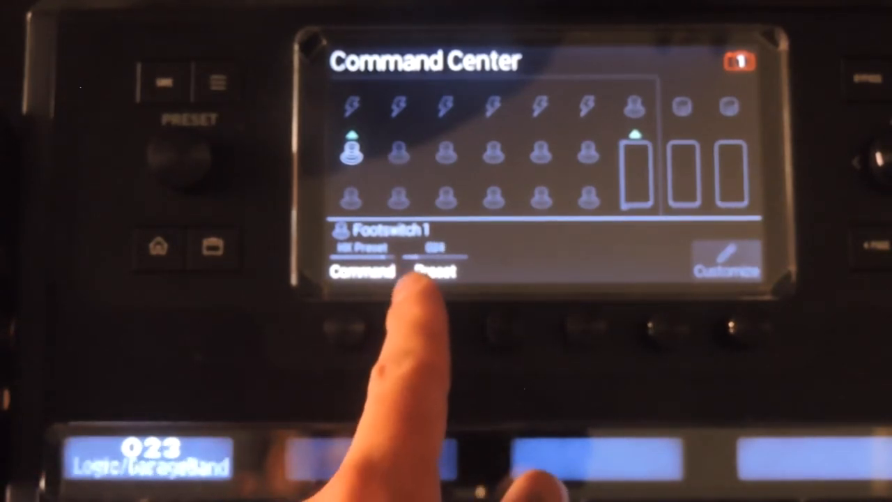
Step: Assign Footswitch 1 an HX Snapshot command: Snapshot 1 on press, Snapshot 2 on release
left_click(433, 270)
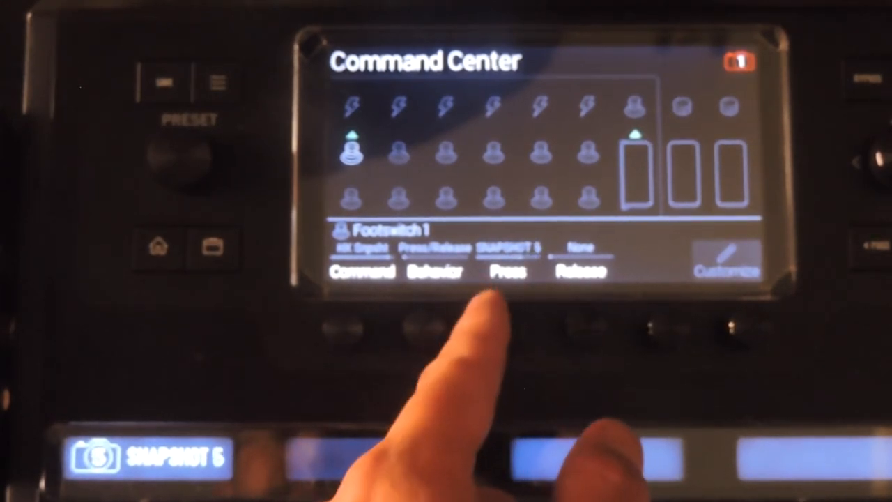
left_click(507, 248)
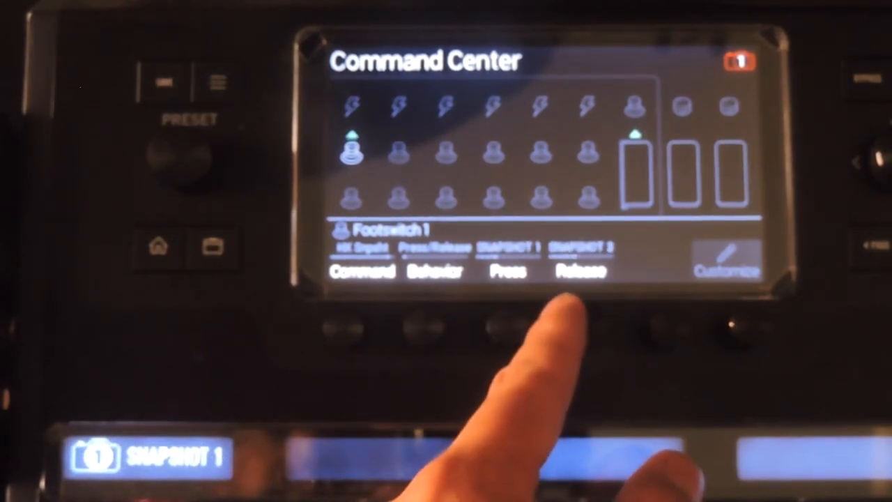
left_click(583, 270)
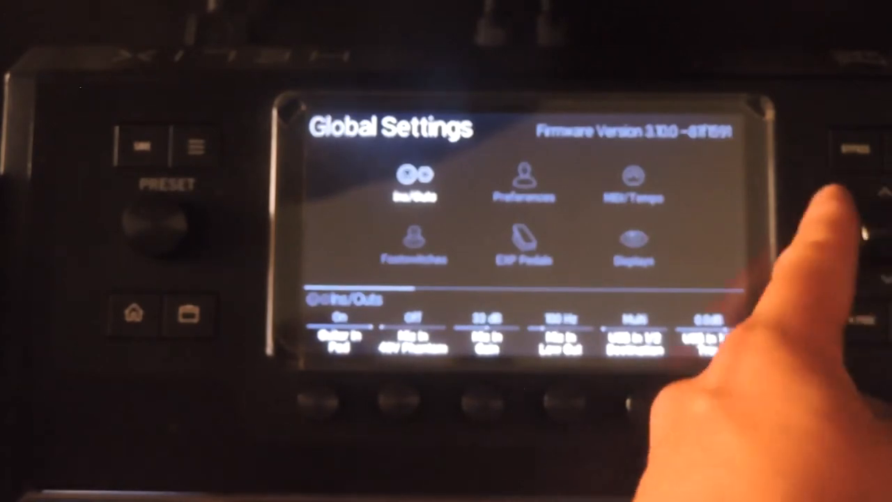
Step: In MIDI/Tempo settings, turn MIDI Thru off and set MIDI PC Send to MIDI+USB
left_click(633, 179)
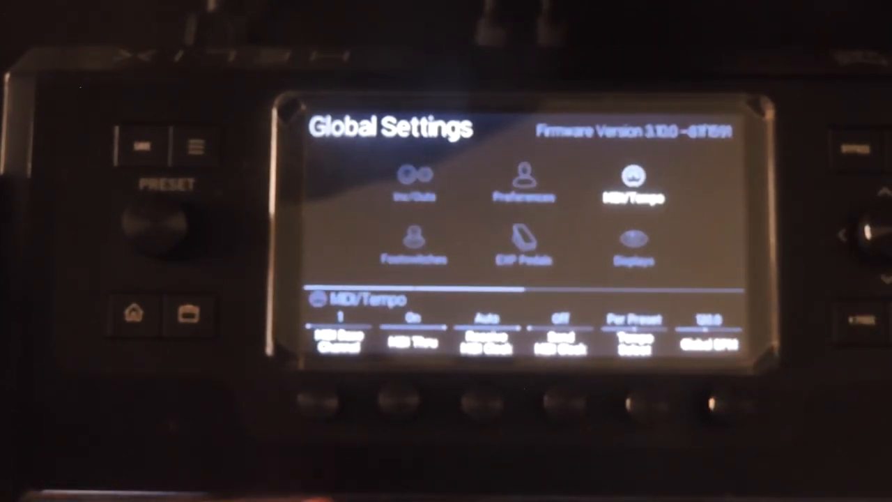
left_click(412, 333)
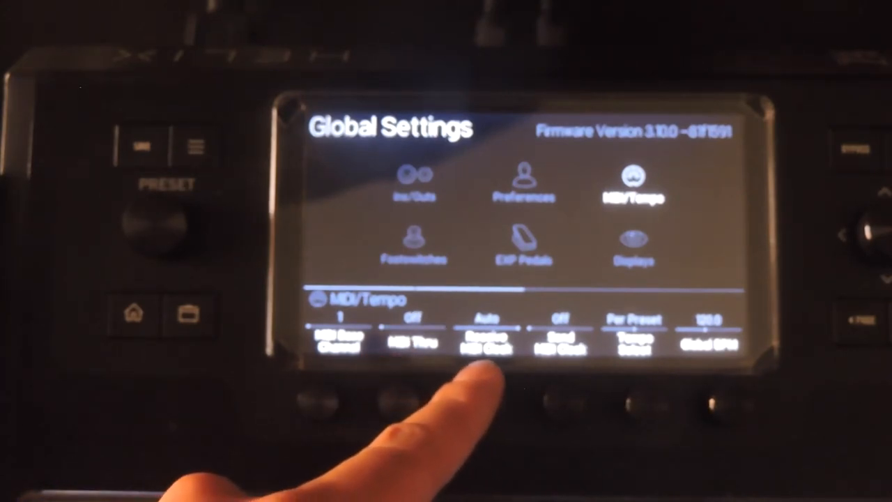
left_click(487, 320)
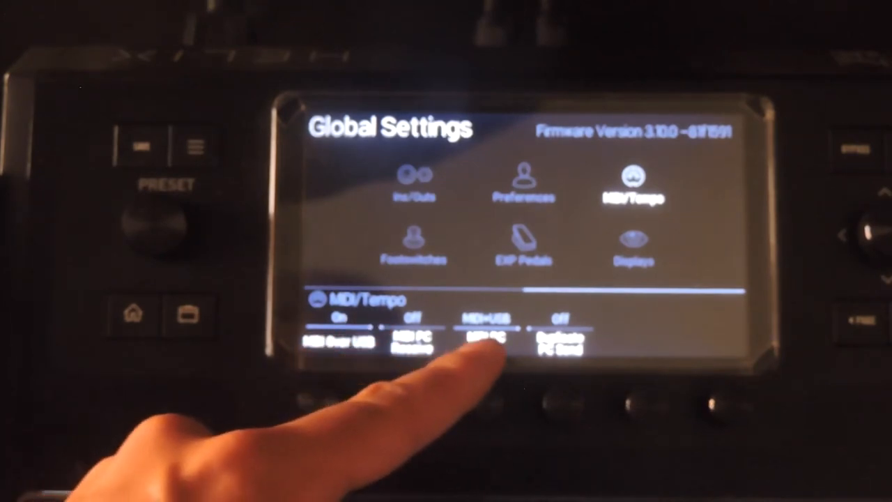
left_click(482, 341)
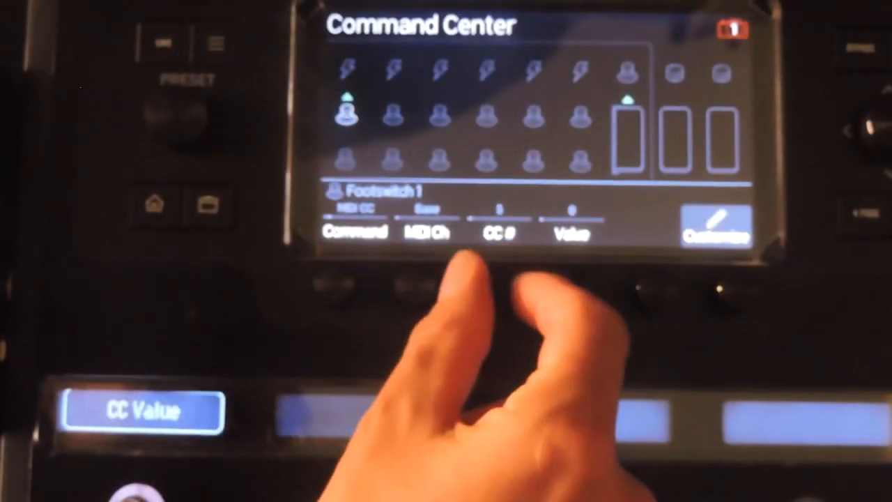
Step: Set Footswitch 1's MIDI CC number to 27
left_click(499, 234)
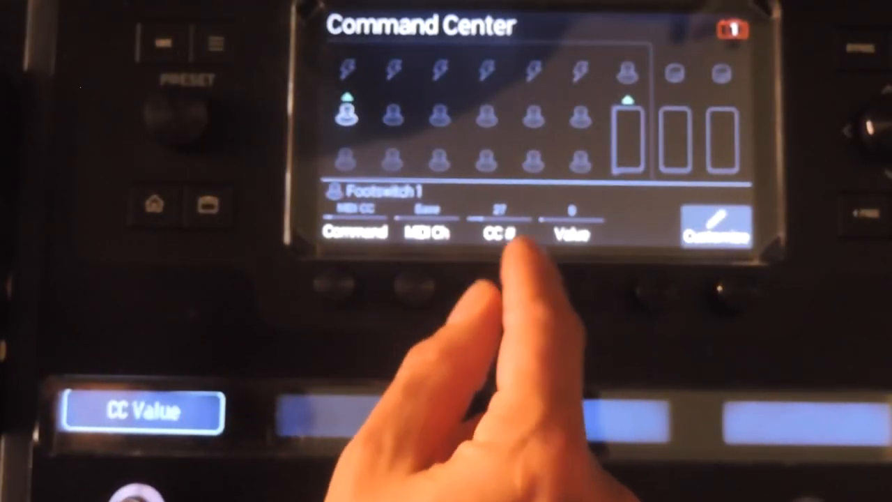